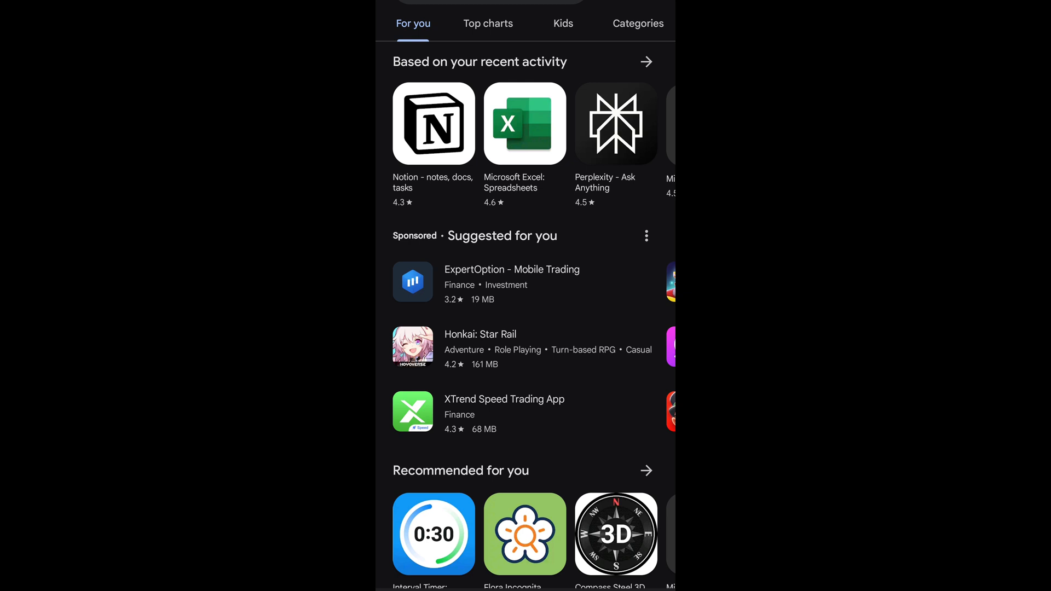
- Find the Aruba Instant On listing in Google Play and launch the installed app
left_click(526, 3)
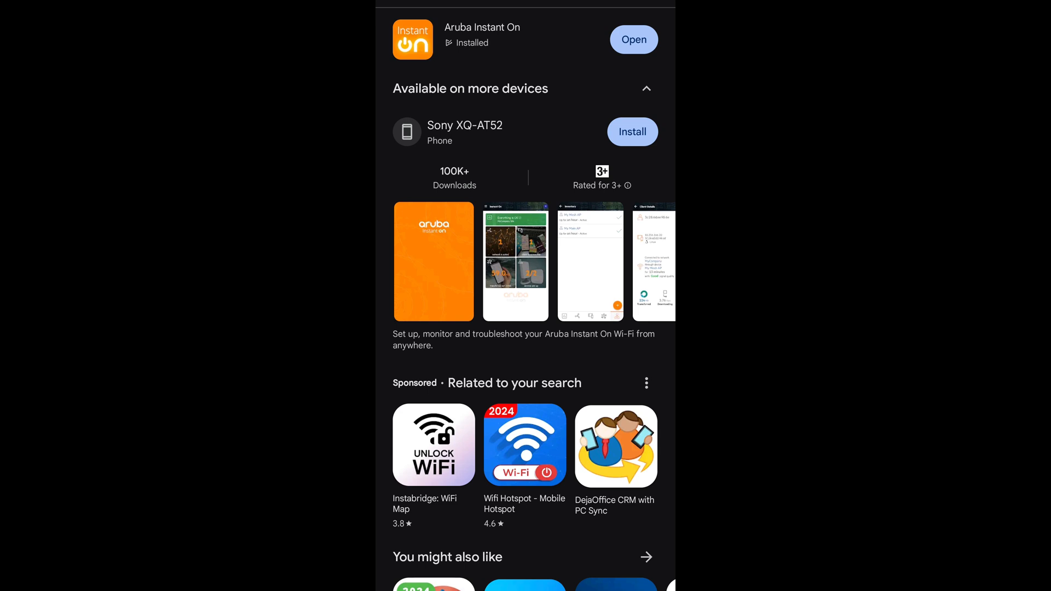
left_click(633, 39)
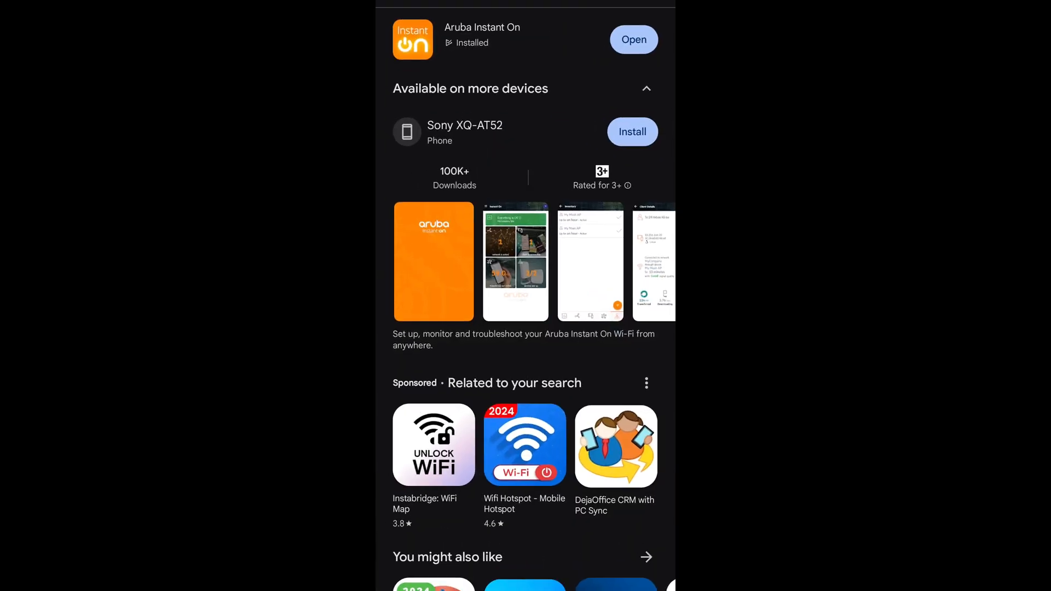
left_click(632, 40)
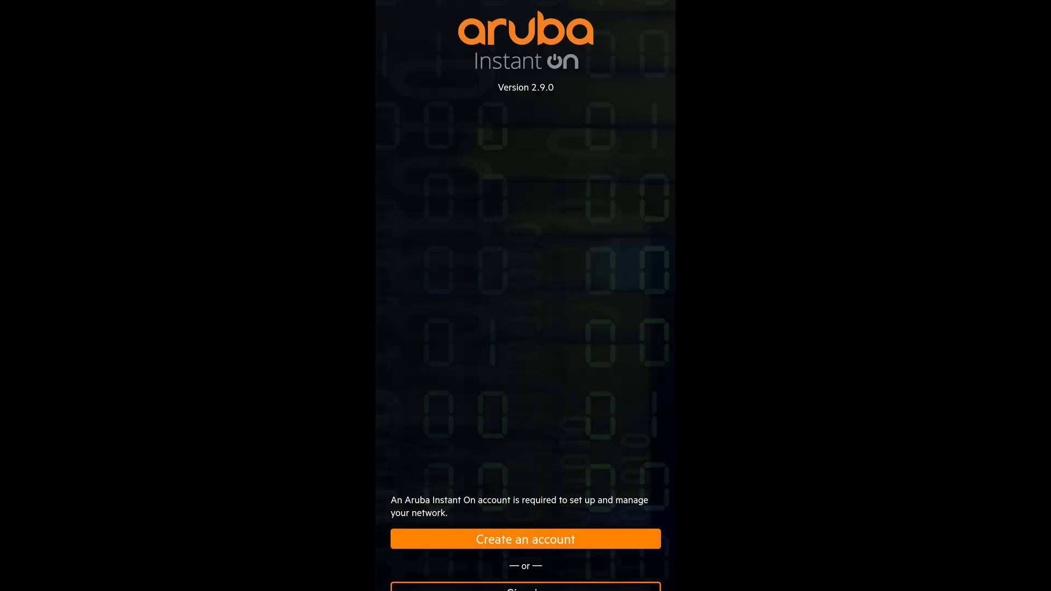
- Sign in, entering the account email via the 'inst' keyboard suggestion
left_click(525, 587)
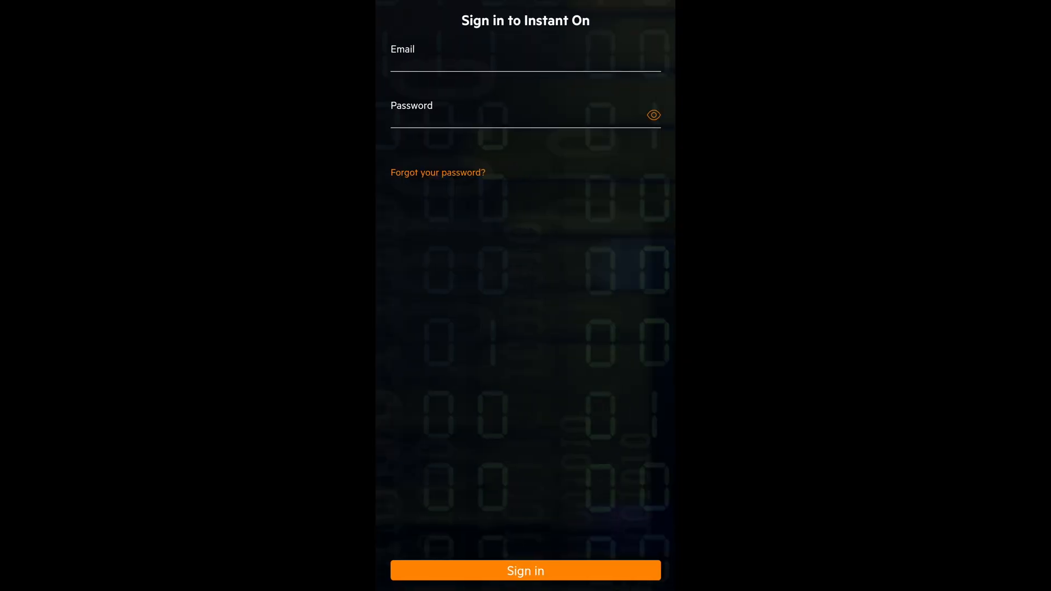
left_click(525, 64)
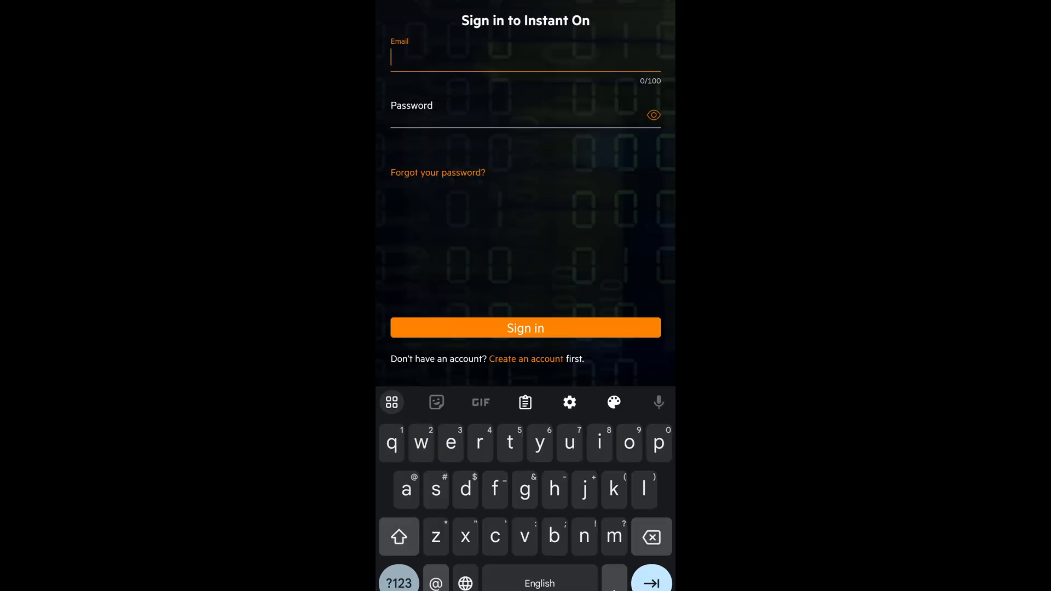
type("inst")
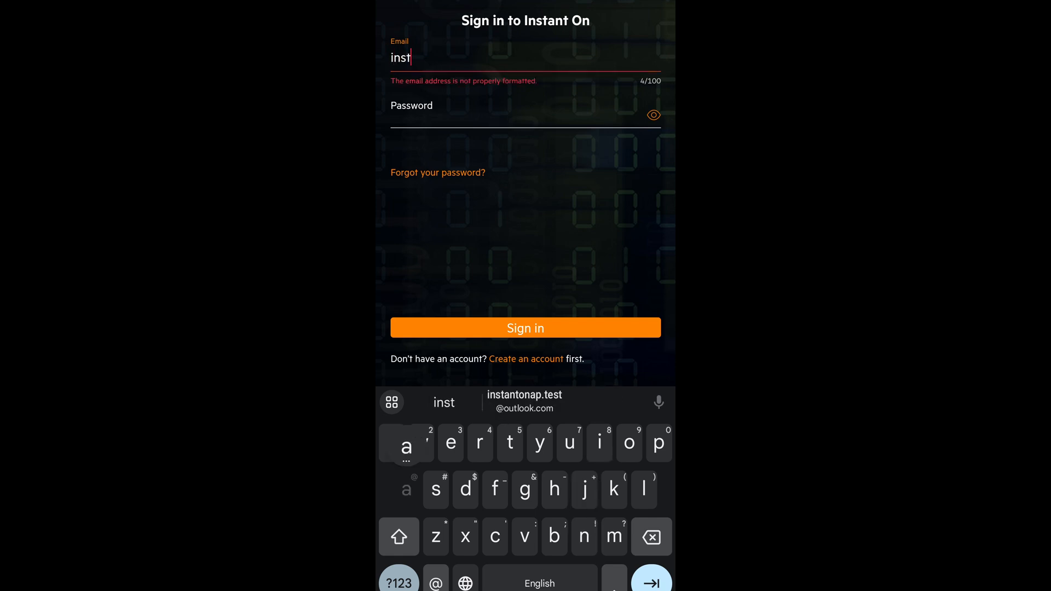
left_click(526, 328)
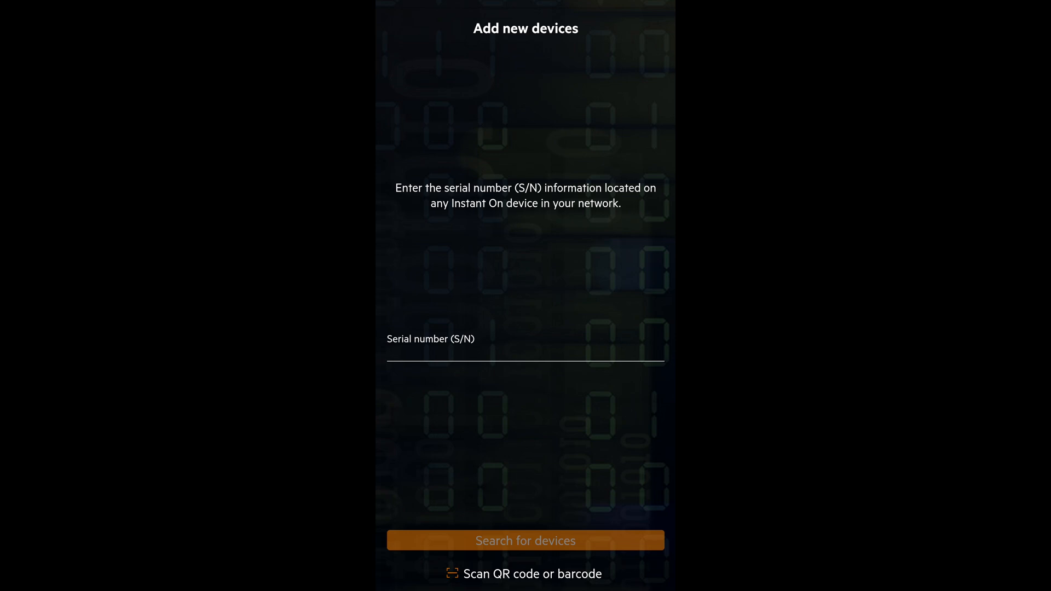
- Start searching for the access point to add to the site
left_click(525, 352)
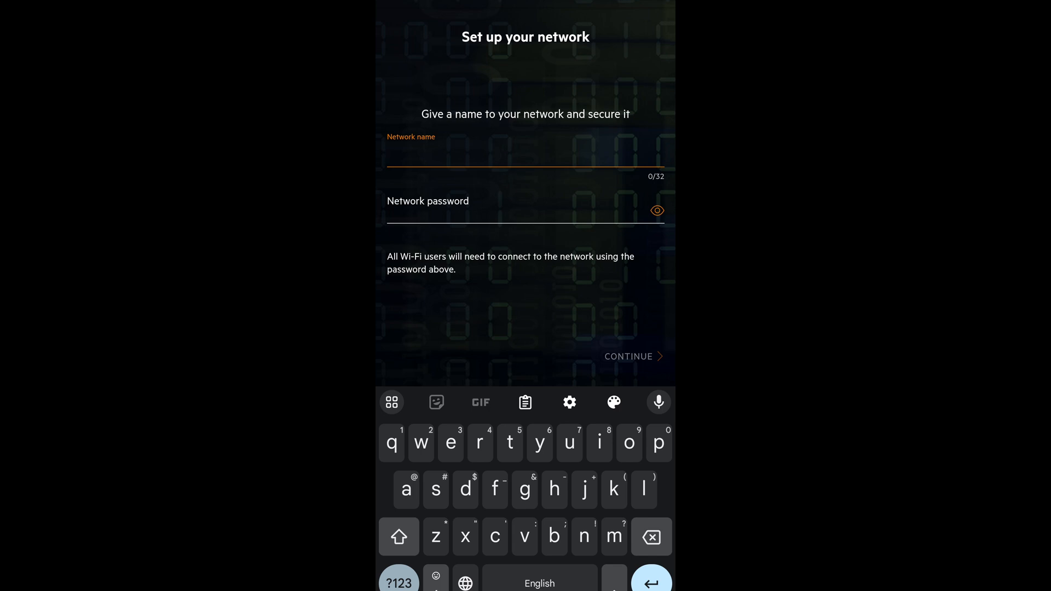
- Enter the Aruba test network name and finish network setup
type("A")
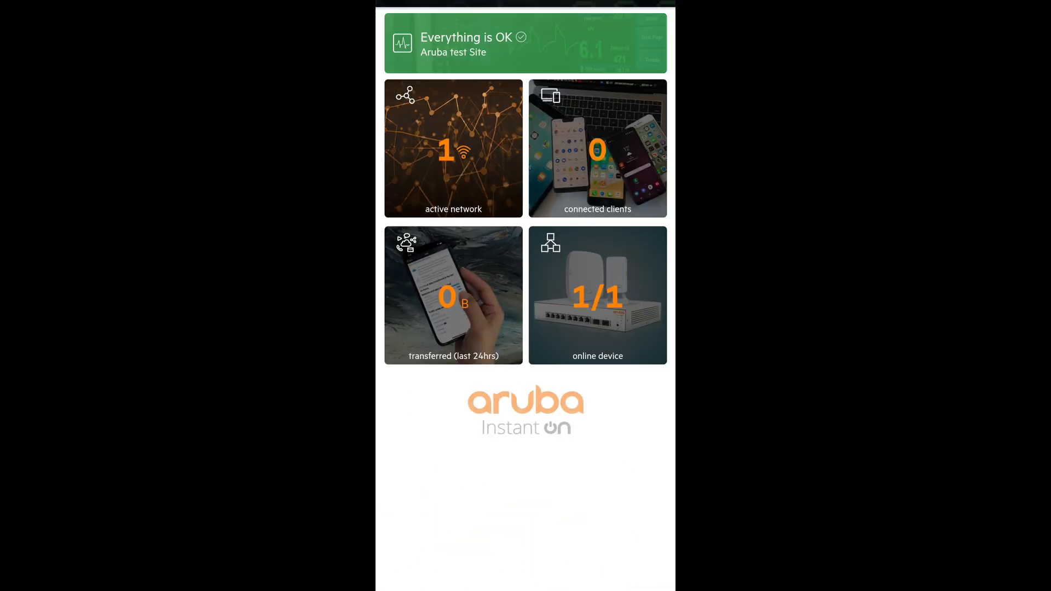
- Open the transferred (last 24hrs) details and scroll through the zero-byte usage categories
left_click(597, 148)
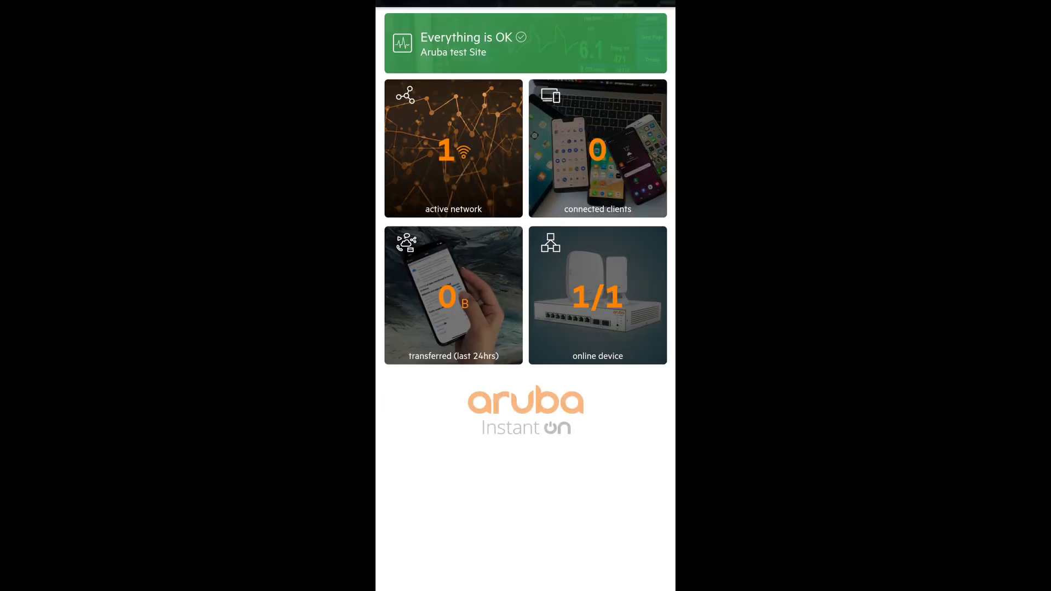
left_click(454, 295)
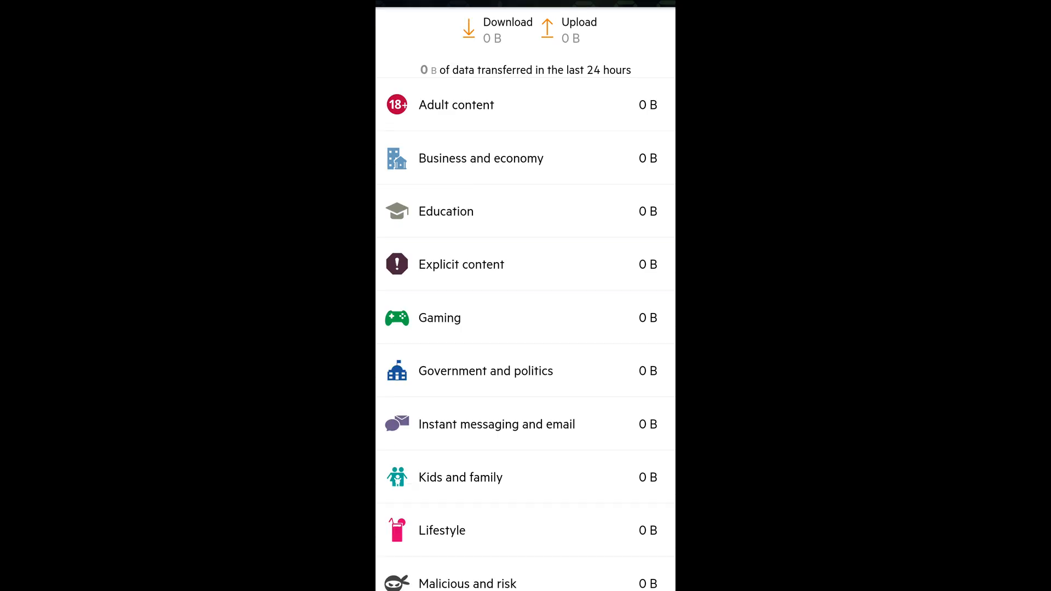
scroll("down", 3)
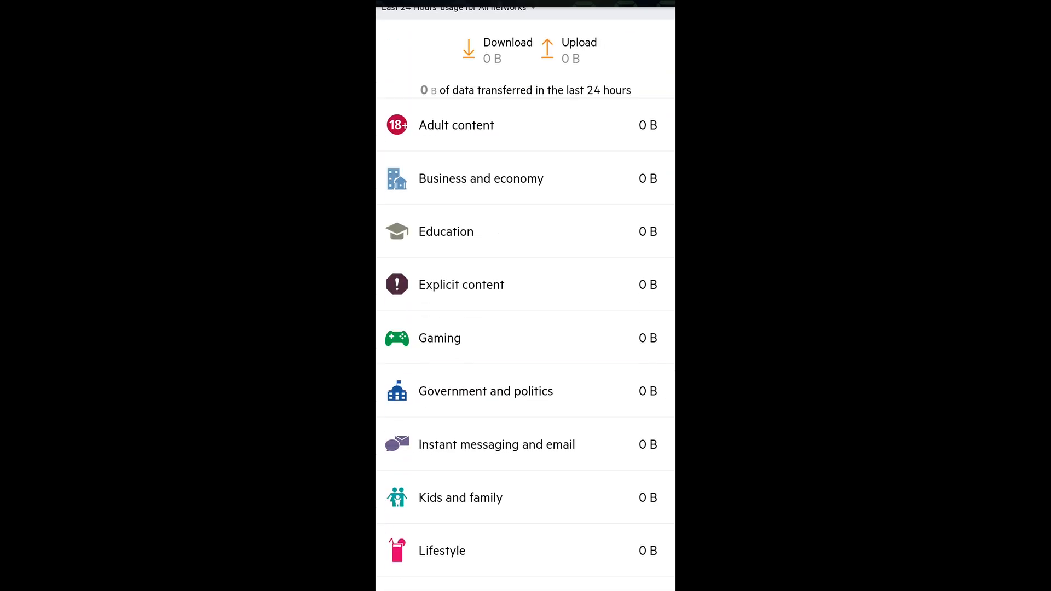
scroll("down", 3)
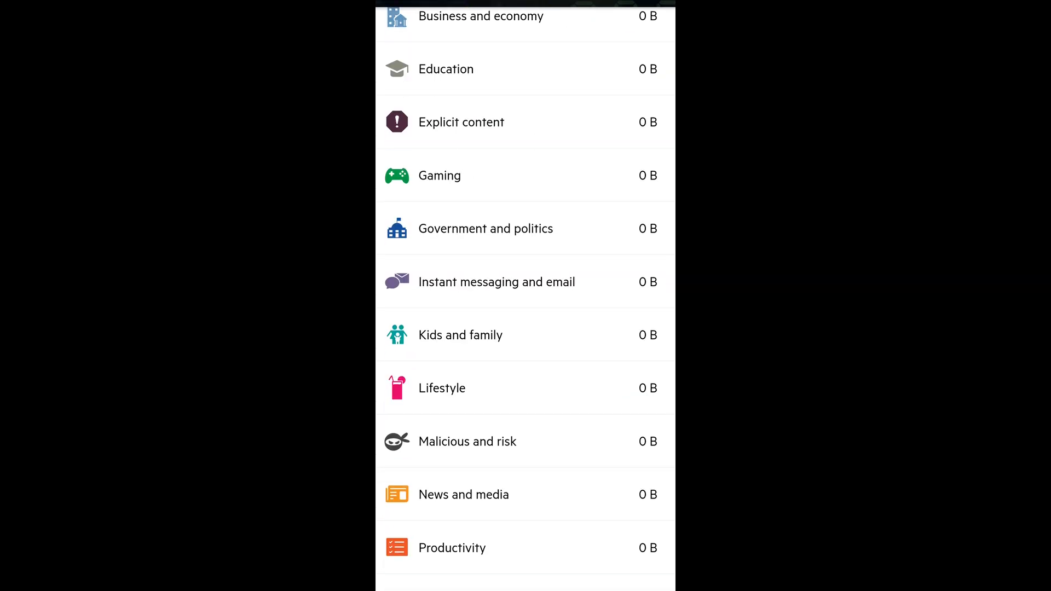
scroll("down", 3)
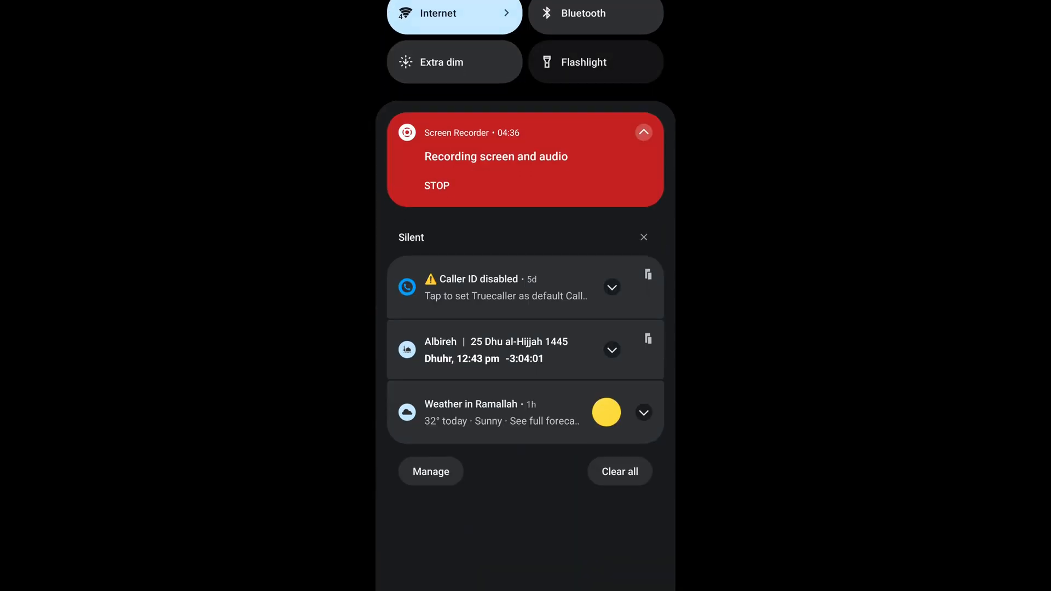
- Join the phone to the Aruba test Wi-Fi network from Android settings
left_click(454, 13)
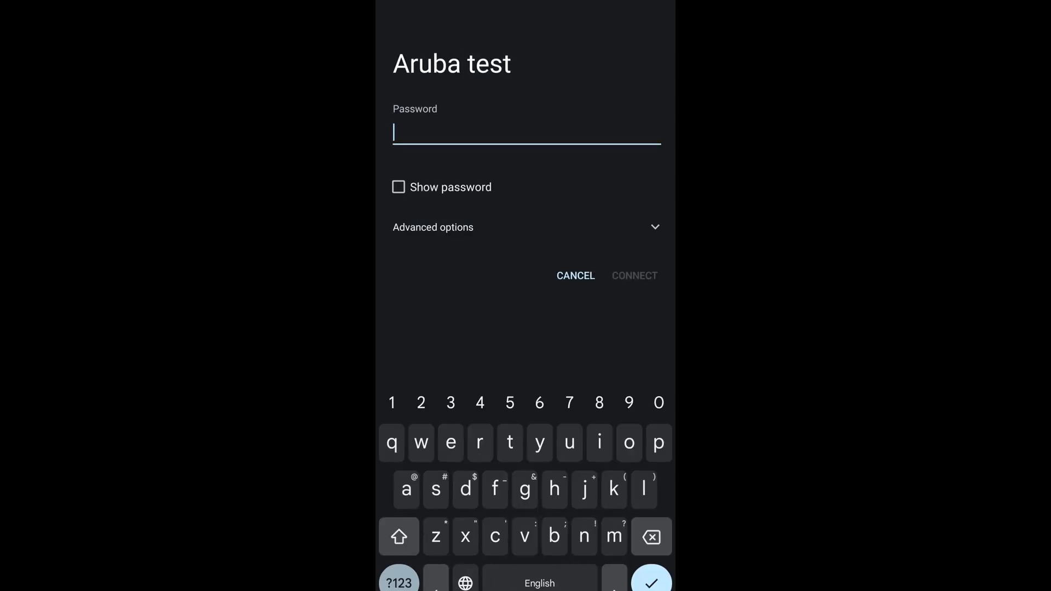
left_click(658, 402)
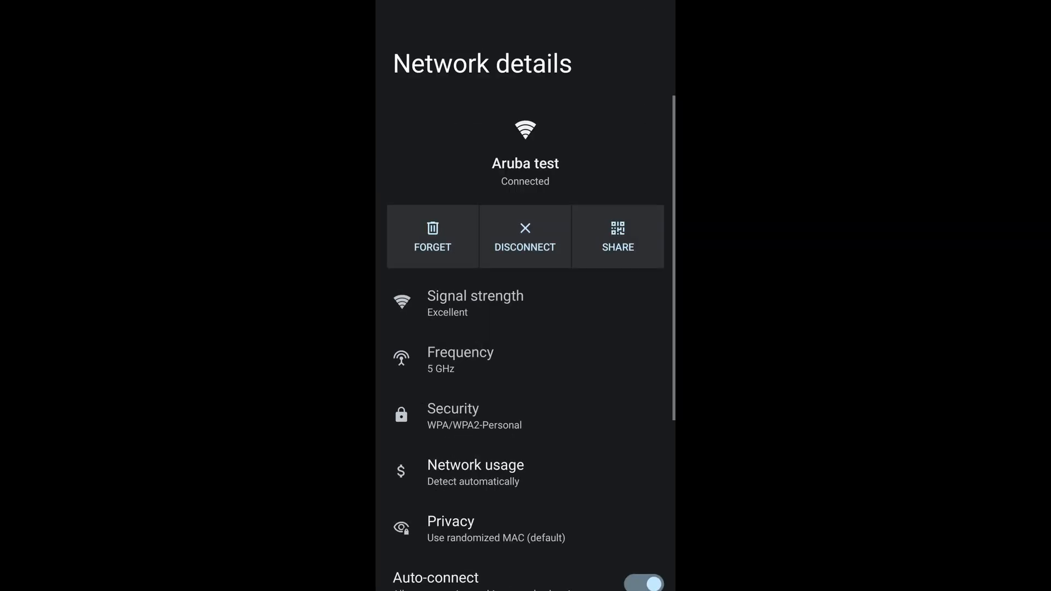
scroll("down", 3)
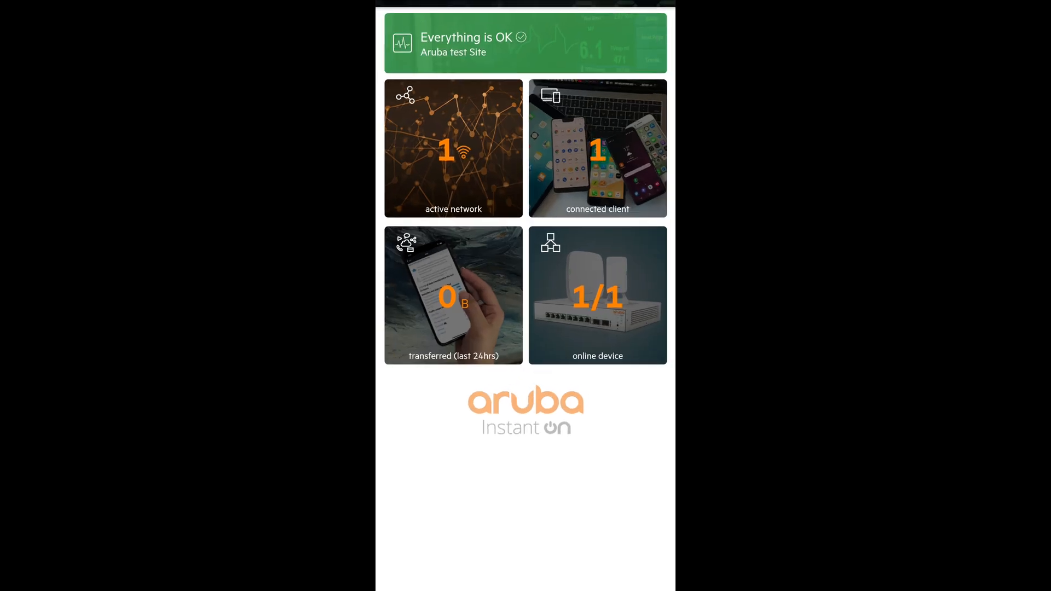
- Open the connected clients list, then the phone's details with WPA2 Personal and good health
left_click(596, 147)
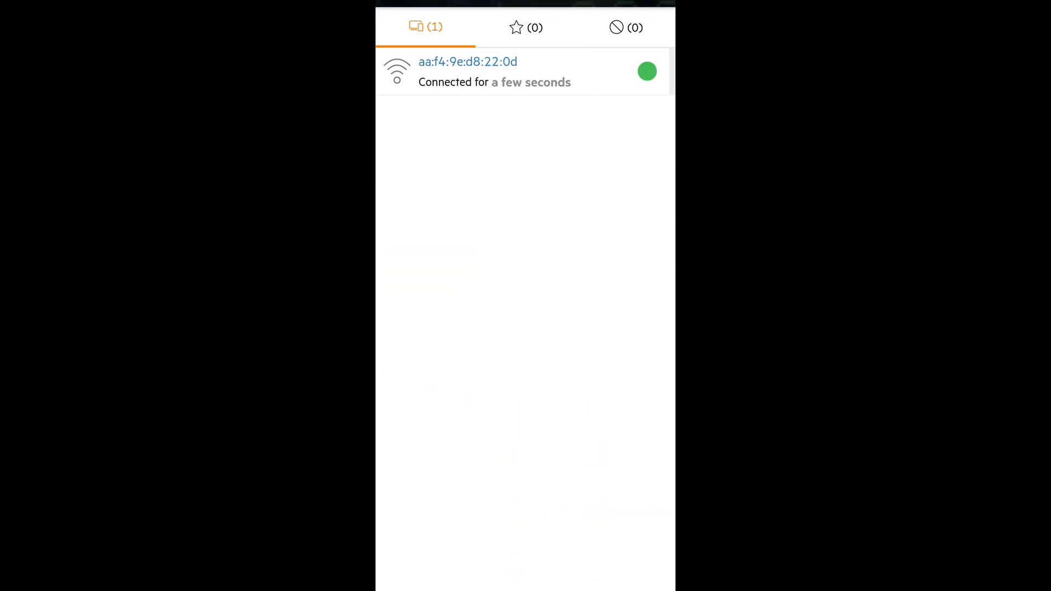
left_click(467, 71)
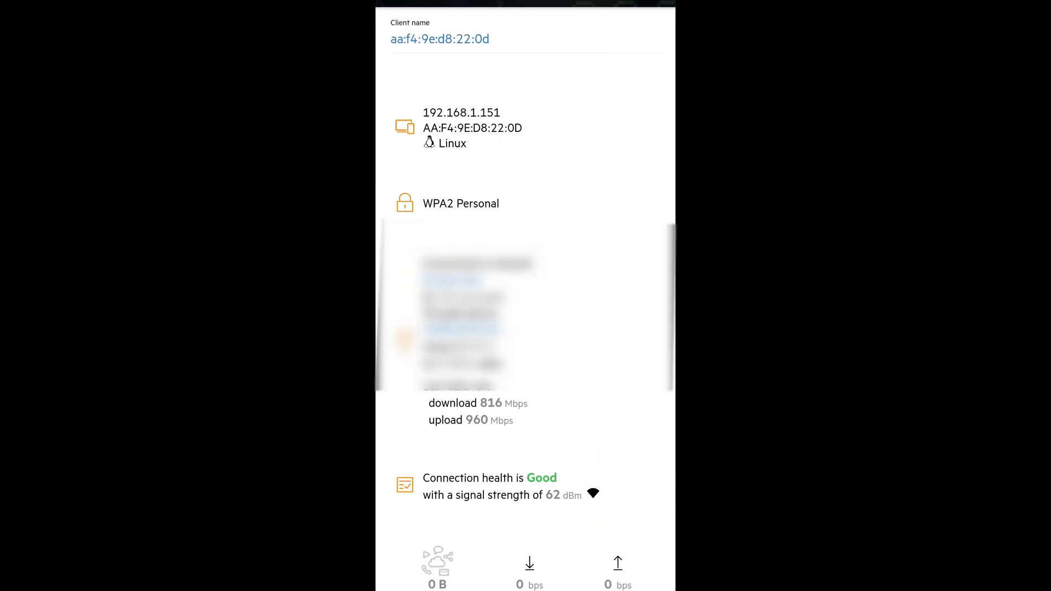